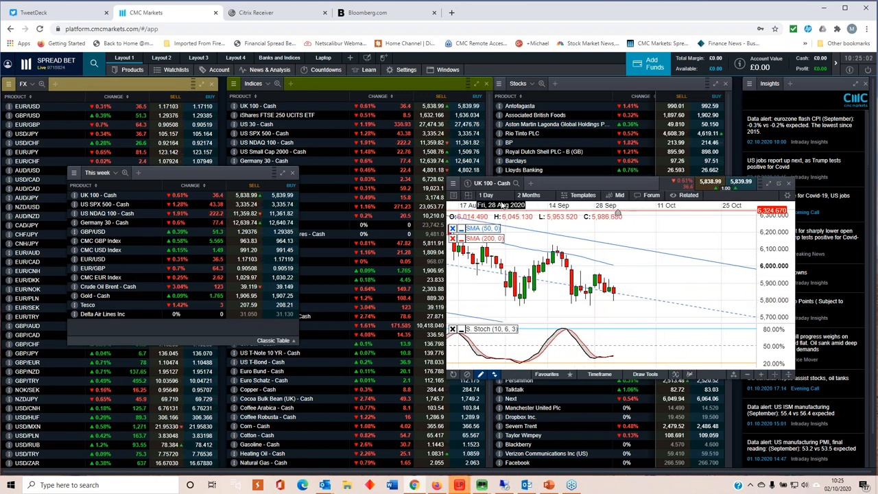
Switch the UK 100 - Cash chart from daily to 5-minute candles
{"action": "left_click", "coordinate": [486, 195]}
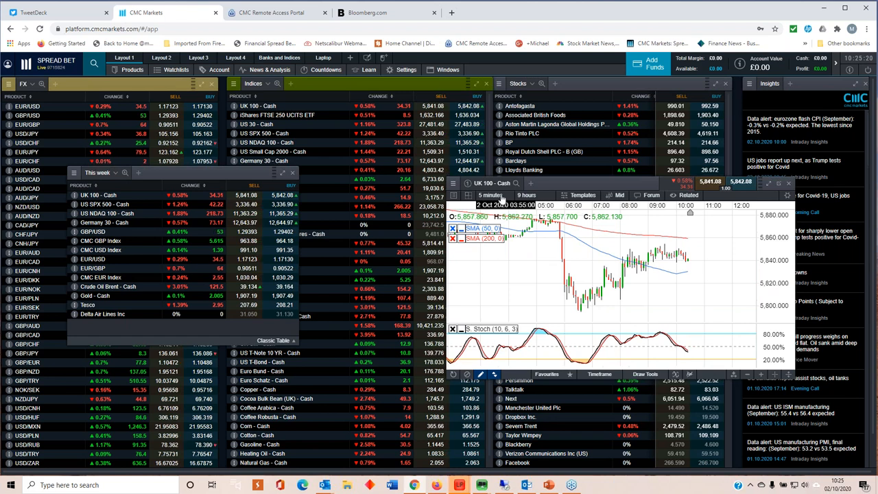
Load US SPX 500 - Cash into the chart window on 1 Day candles
{"action": "left_click", "coordinate": [491, 195]}
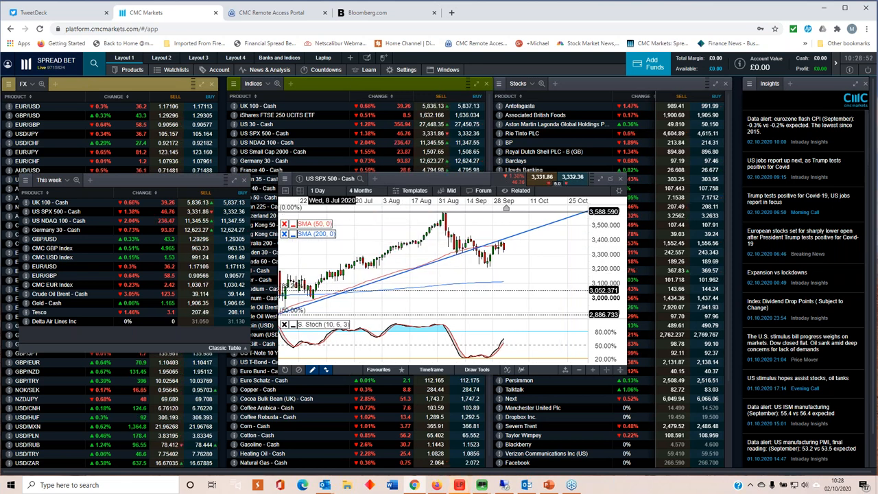
Change the US SPX 500 chart interval to 10 minutes, then to 1 Week
{"action": "left_click", "coordinate": [317, 190]}
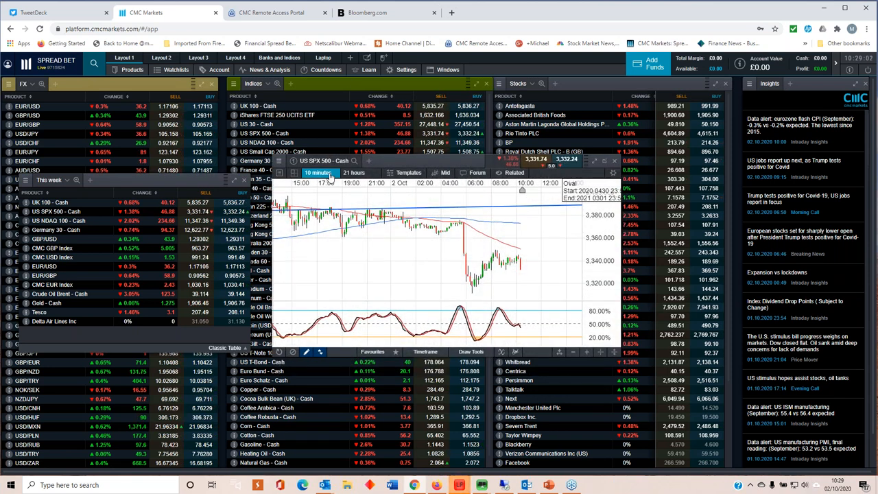
{"action": "left_click", "coordinate": [318, 173]}
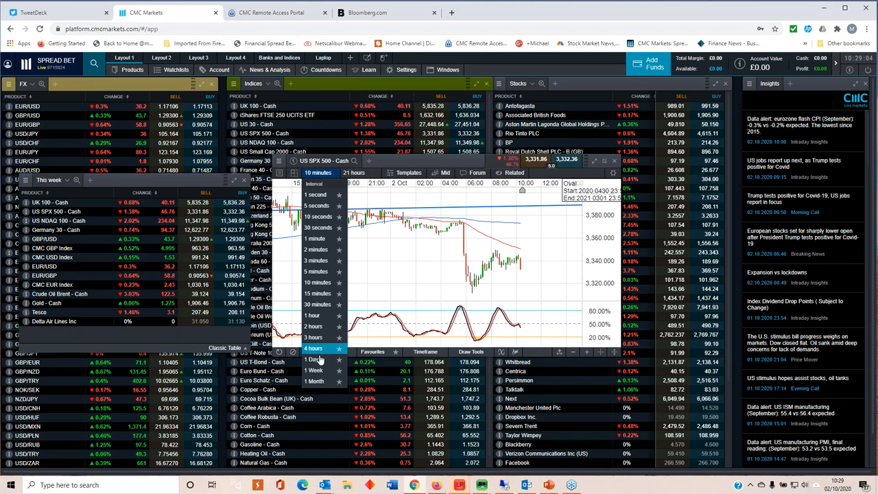
{"action": "left_click", "coordinate": [312, 360]}
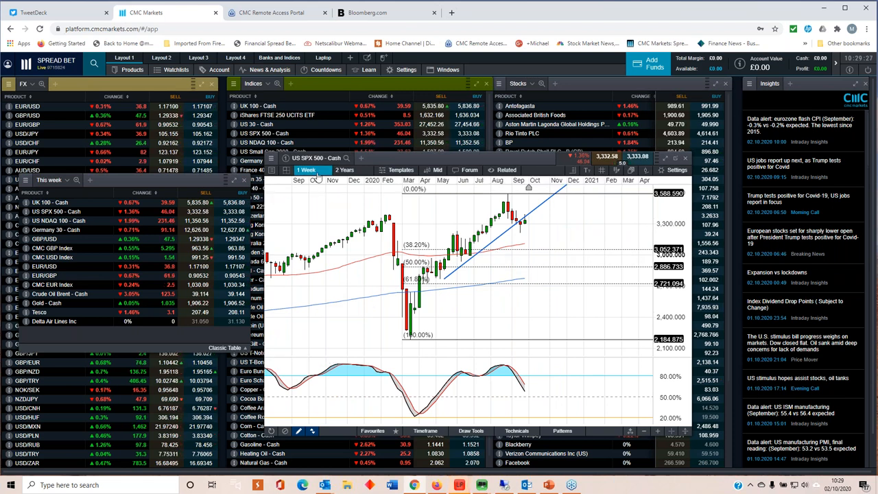
Set the US SPX 500 - Cash chart interval back to 1 Day
{"action": "left_click", "coordinate": [307, 169]}
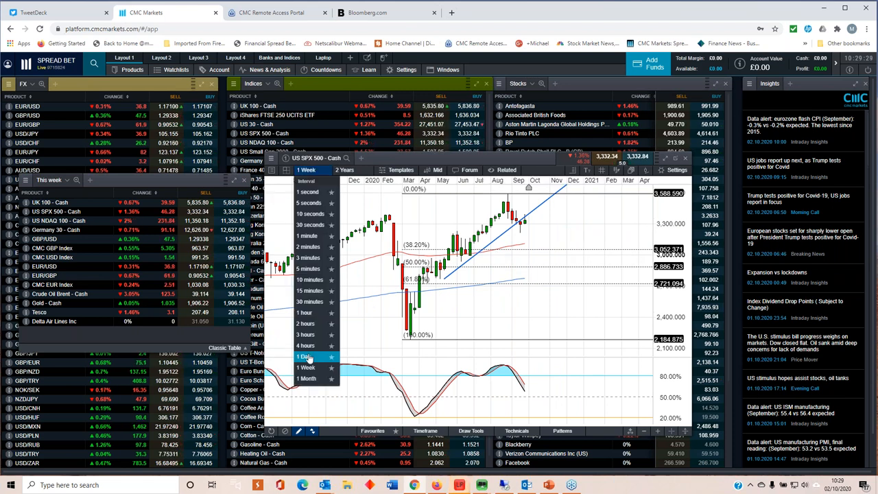
{"action": "left_click", "coordinate": [305, 356]}
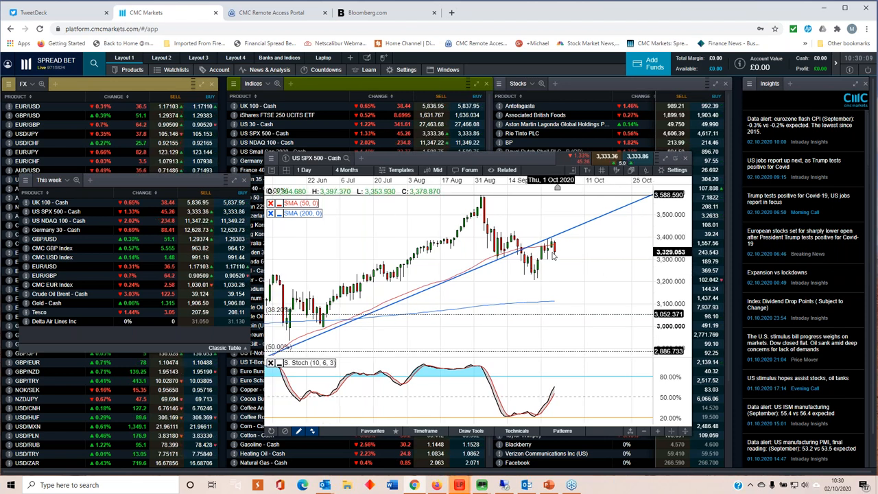
Switch the US SPX 500 chart to 4-hour candles, then close the chart window
{"action": "left_click", "coordinate": [305, 169]}
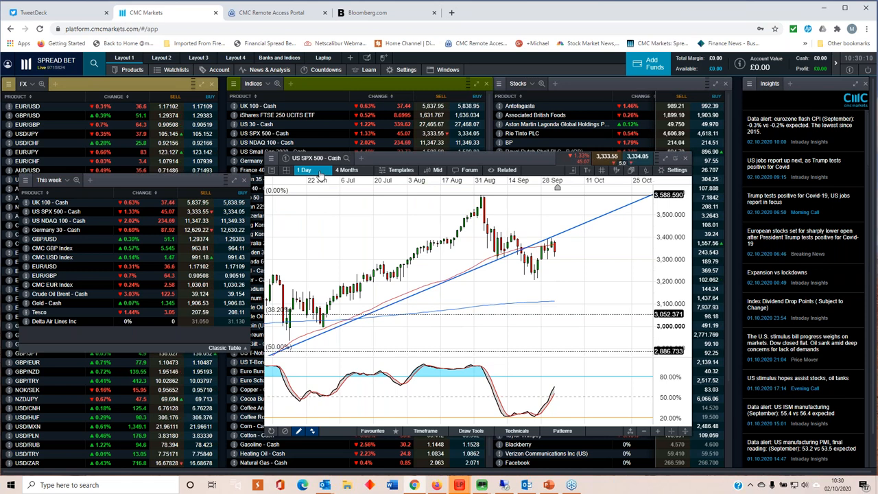
{"action": "left_click", "coordinate": [303, 170]}
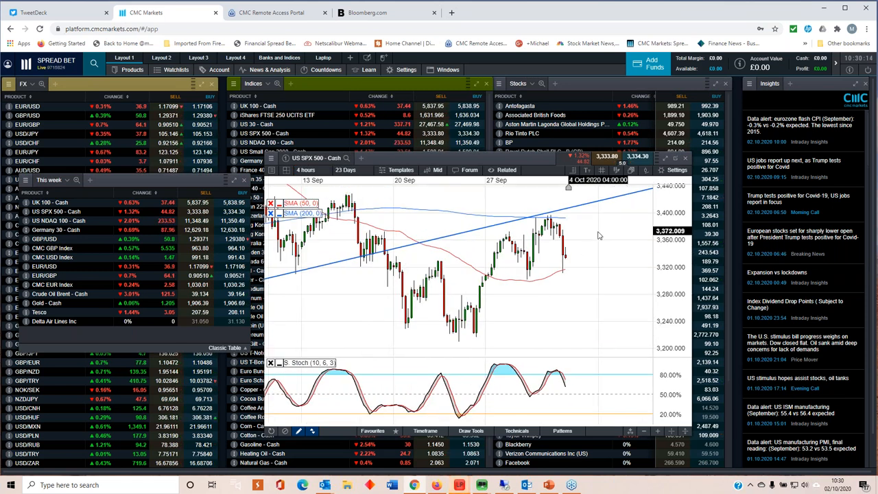
{"action": "mouse_move", "coordinate": [484, 222]}
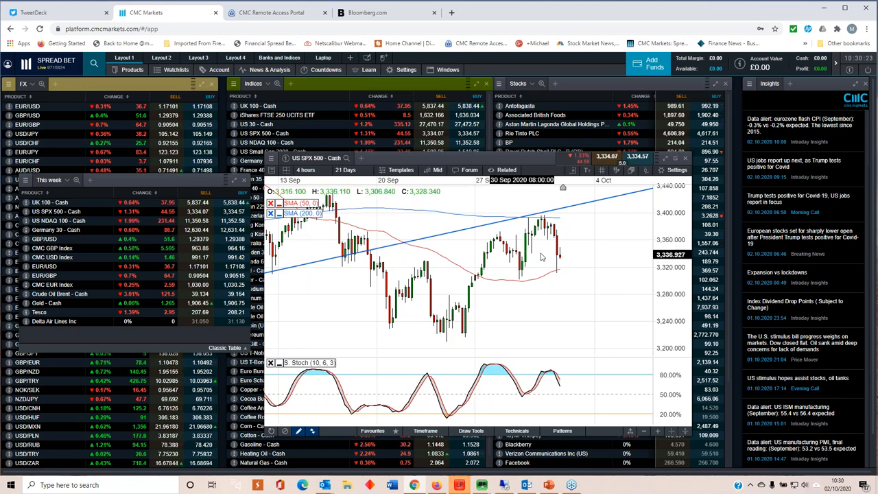
{"action": "mouse_move", "coordinate": [567, 241]}
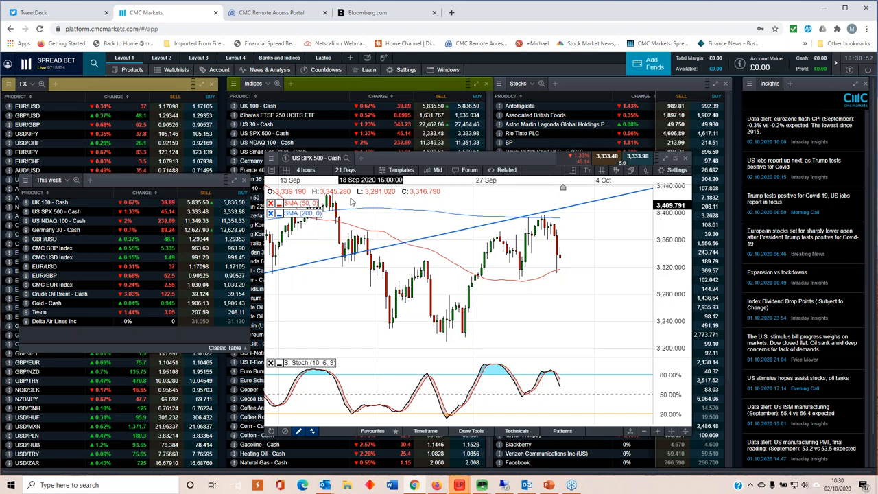
{"action": "left_click", "coordinate": [305, 169]}
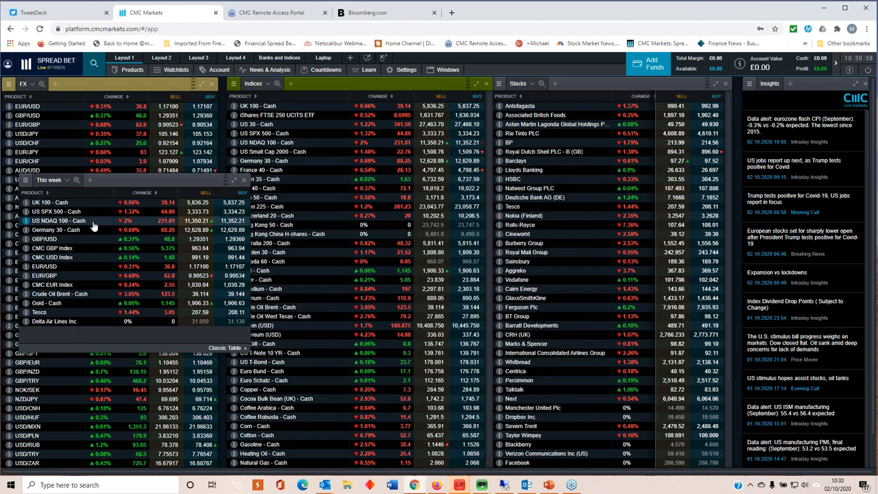
{"action": "left_click", "coordinate": [55, 229]}
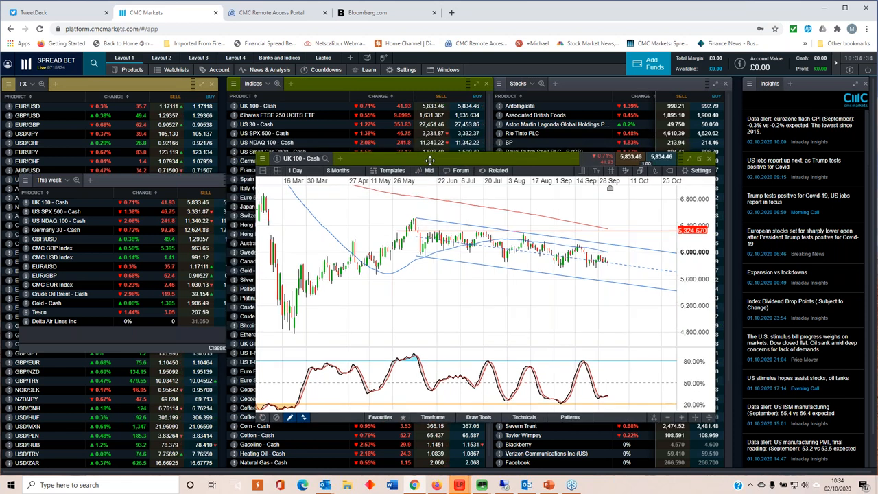
{"action": "mouse_move", "coordinate": [432, 285]}
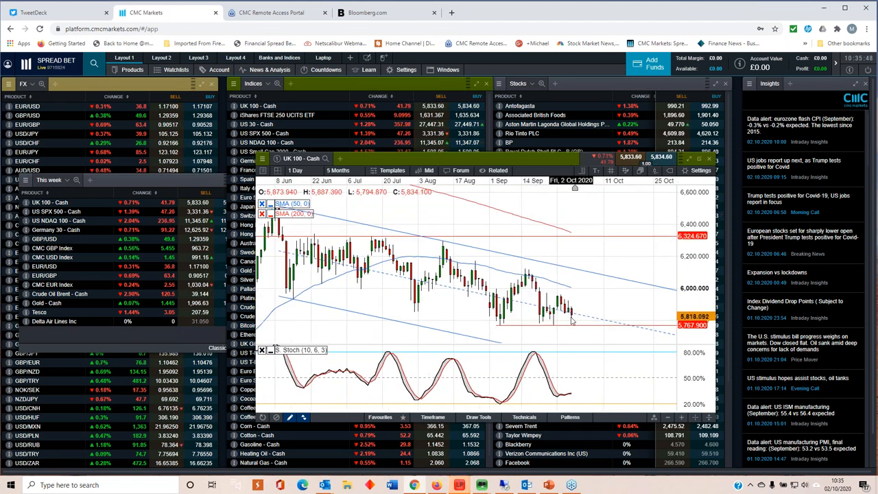
{"action": "mouse_move", "coordinate": [530, 280]}
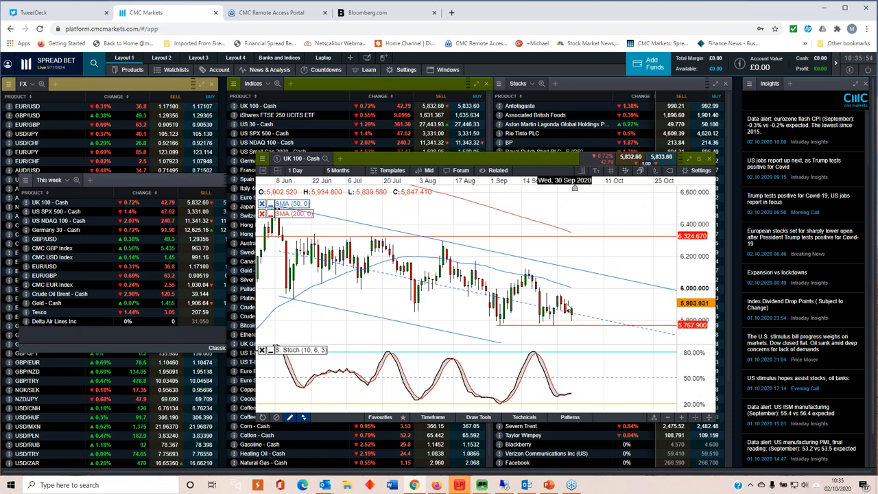
{"action": "mouse_move", "coordinate": [549, 281]}
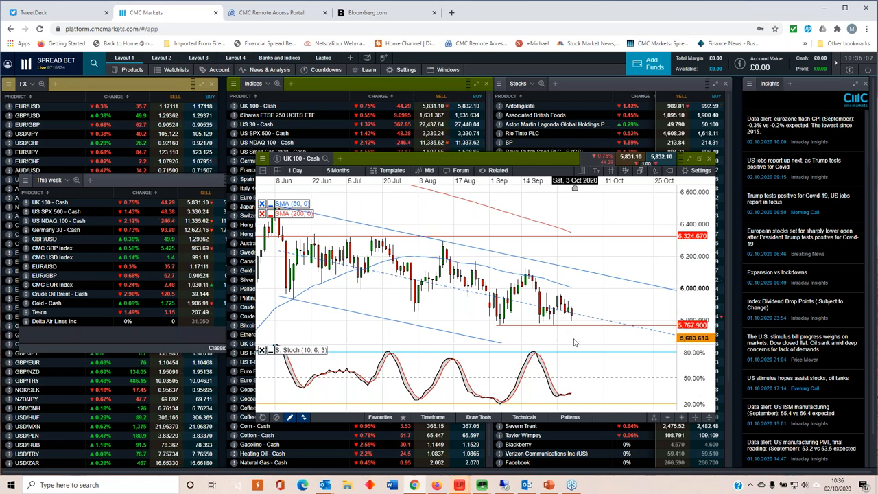
Change the UK 100 chart date range from 5 Months to 7 Months
{"action": "left_click", "coordinate": [337, 170]}
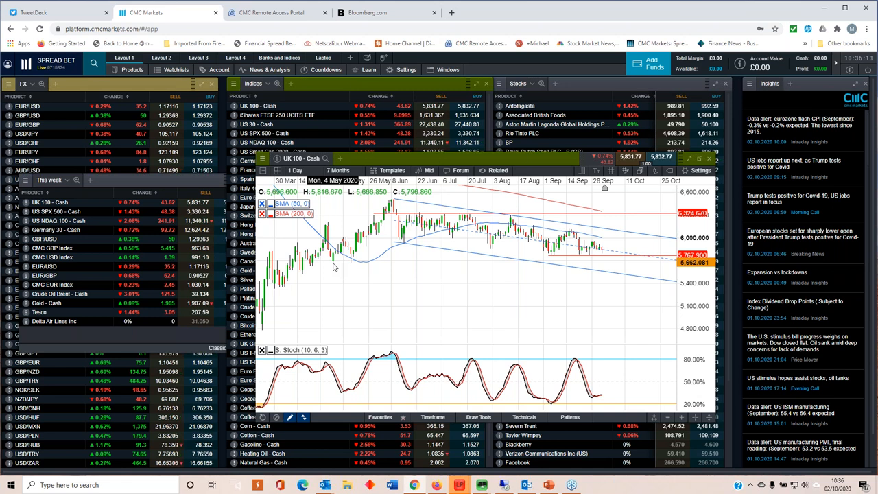
{"action": "left_click", "coordinate": [338, 170]}
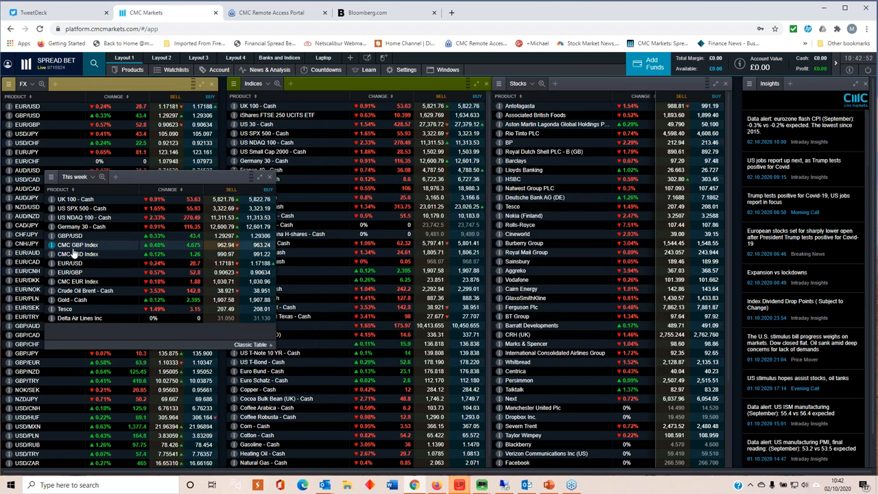
Open a product's price chart from the This week watchlist
{"action": "left_click", "coordinate": [77, 245]}
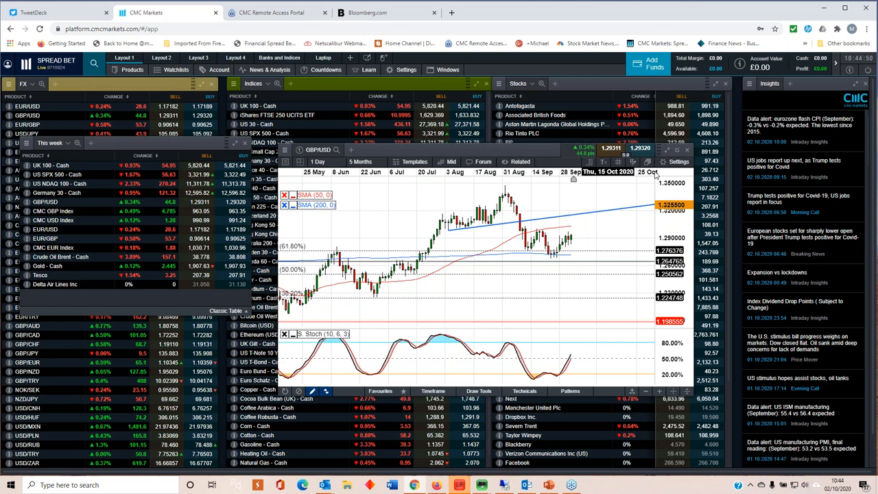
Switch the open chart from GBP/USD to EUR/GBP
{"action": "left_click", "coordinate": [686, 149]}
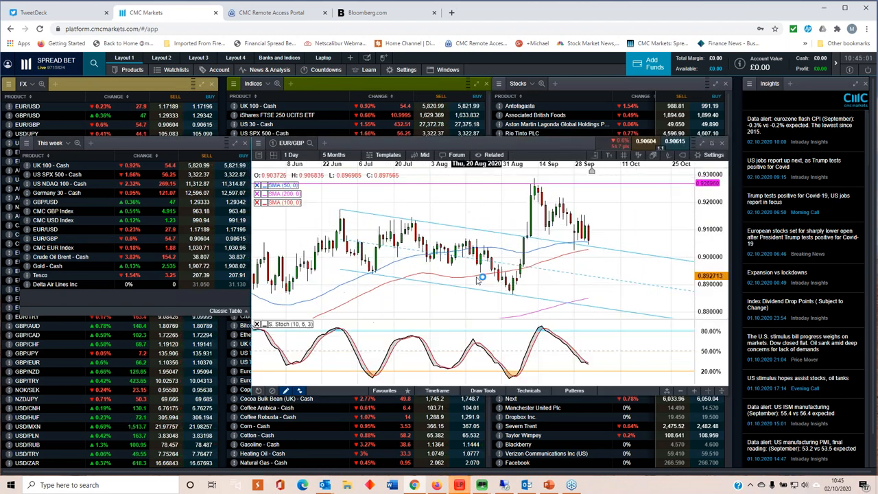
Select EUR/GBP and pan its chart toward the most recent candles
{"action": "left_click", "coordinate": [335, 154]}
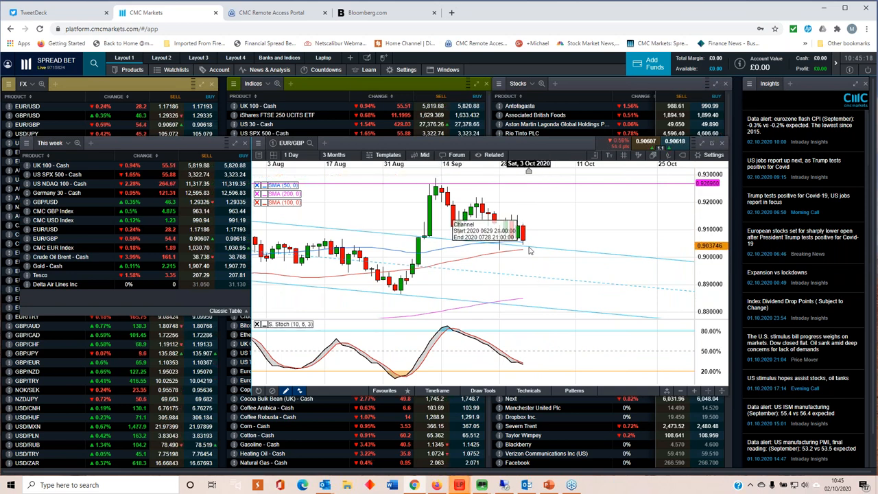
{"action": "mouse_move", "coordinate": [498, 254]}
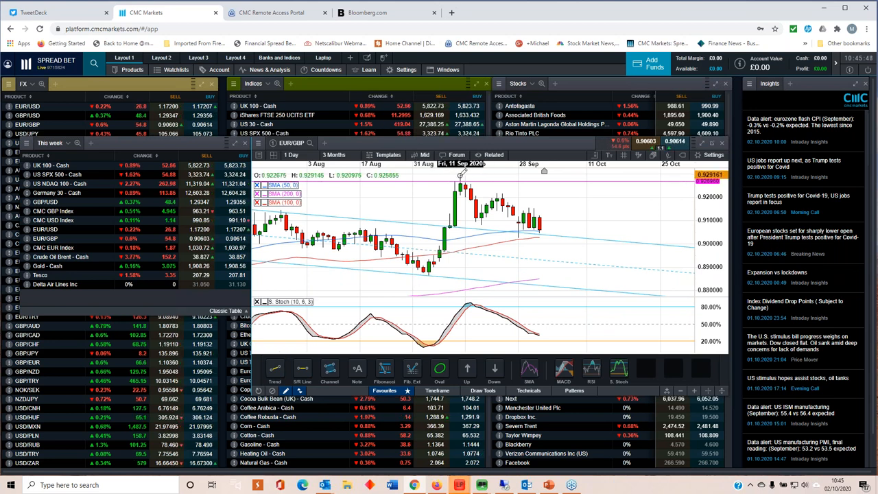
{"action": "left_click_drag", "start_coordinate": [459, 179], "coordinate": [692, 271]}
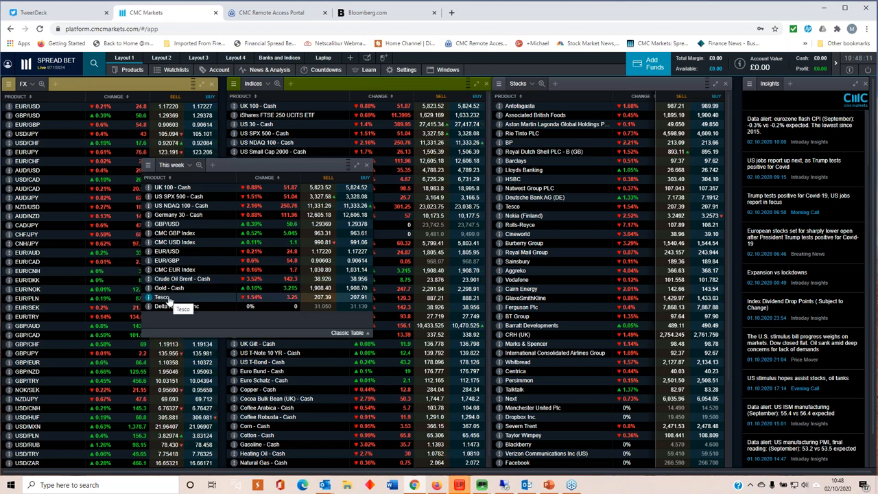
Open the Tesco price chart from the watchlist
{"action": "left_click", "coordinate": [169, 288]}
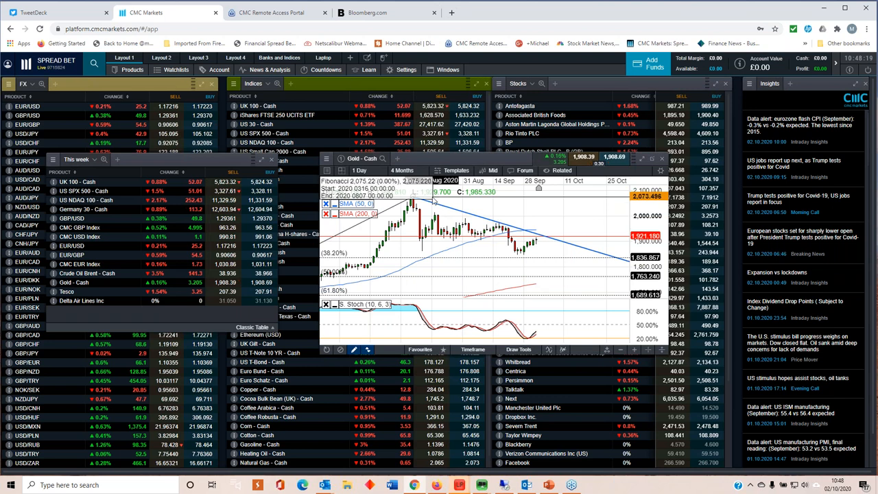
{"action": "mouse_move", "coordinate": [499, 222]}
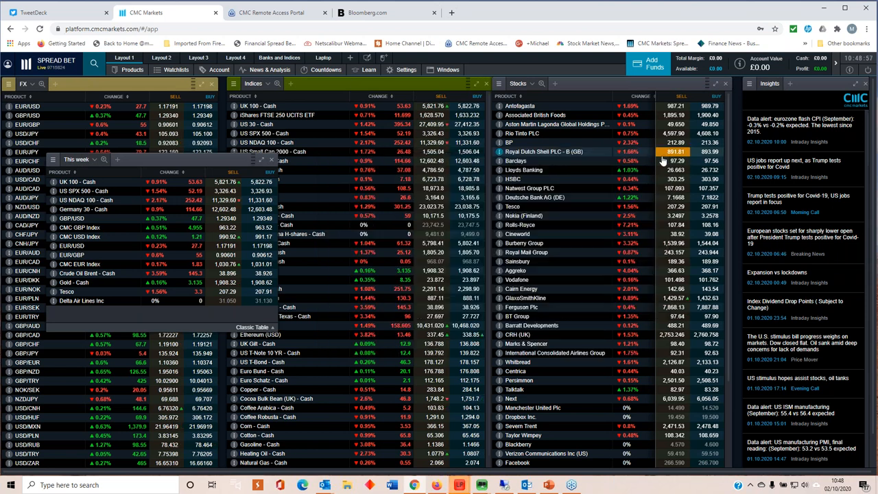
{"action": "left_click", "coordinate": [87, 273]}
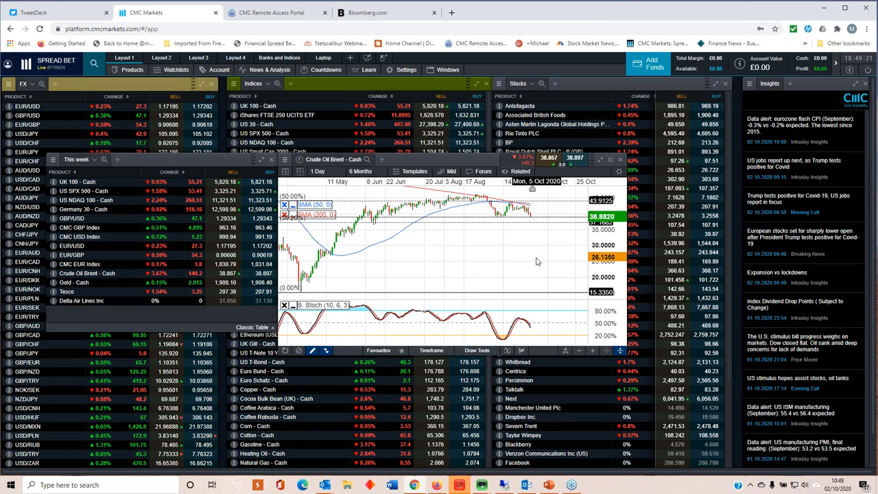
{"action": "mouse_move", "coordinate": [433, 228]}
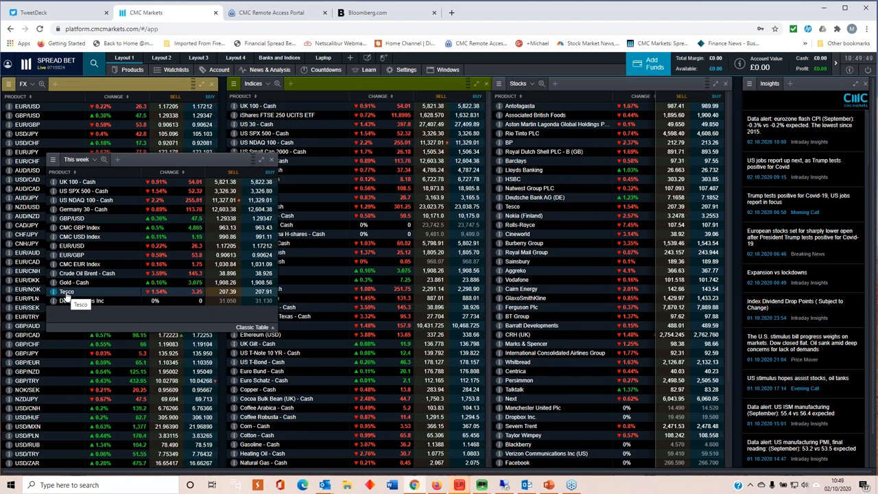
Open the Tesco share chart, then bring up the Weekly market update presenter view's display settings
{"action": "left_click", "coordinate": [66, 291]}
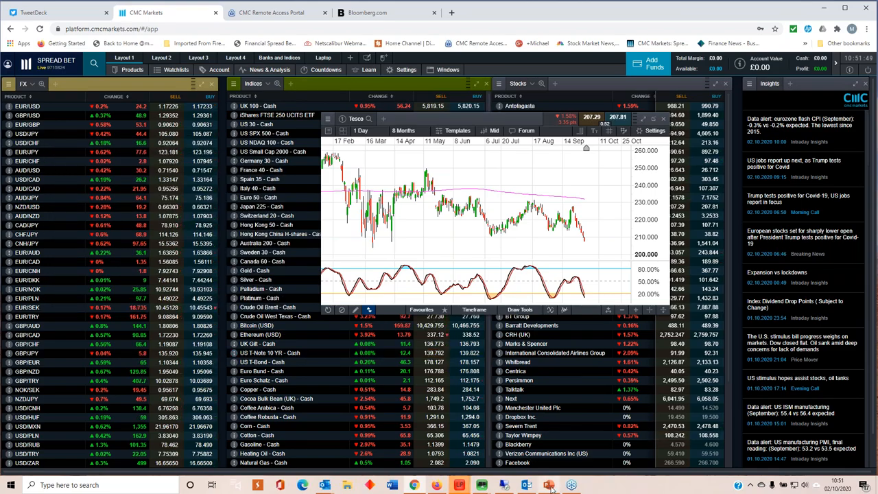
{"action": "left_click", "coordinate": [547, 484]}
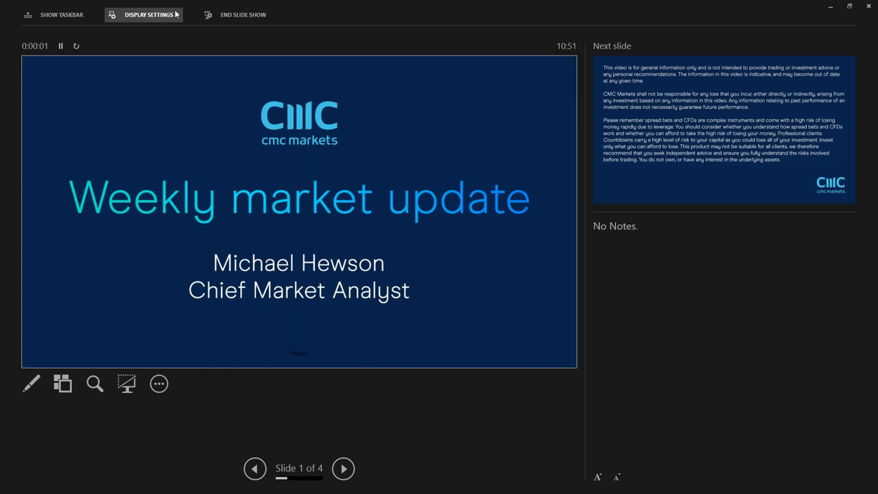
{"action": "left_click", "coordinate": [144, 14]}
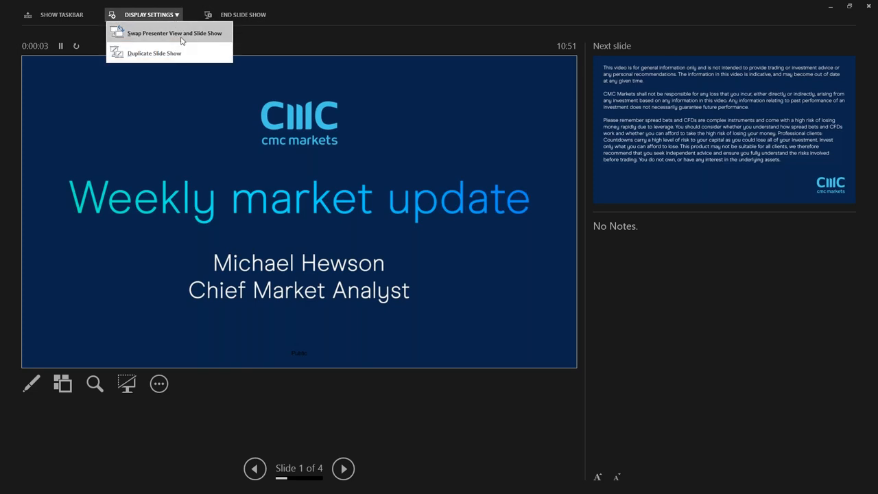